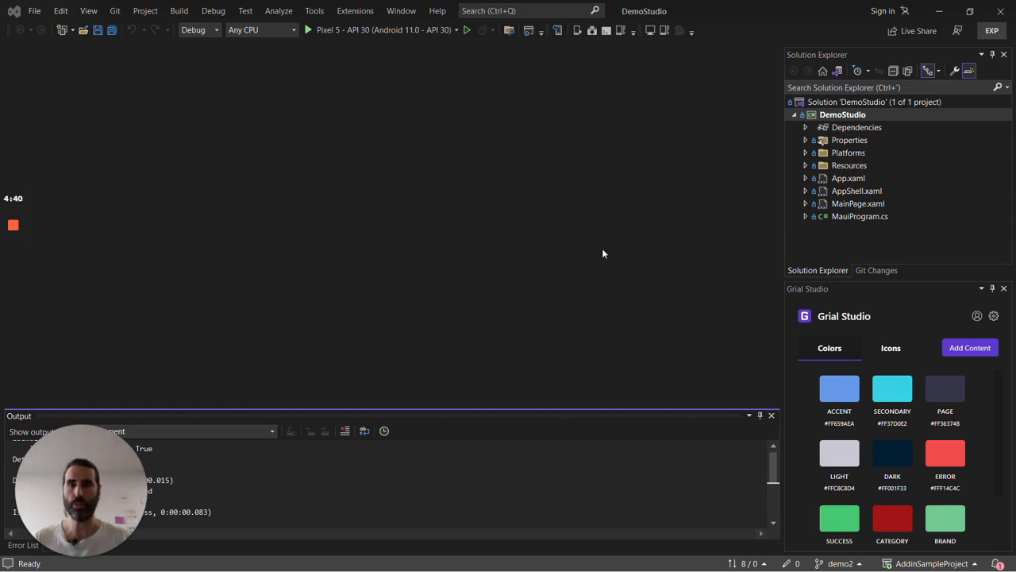
mouse_move(699, 295)
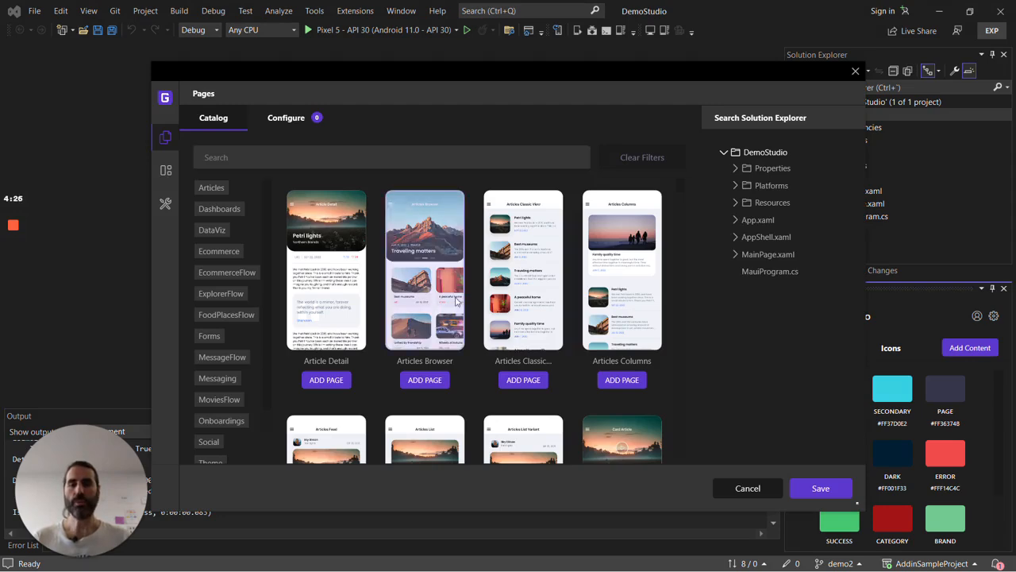
Scroll the Pages catalog down to the dashboard, wallet and product templates
scroll("down", 3)
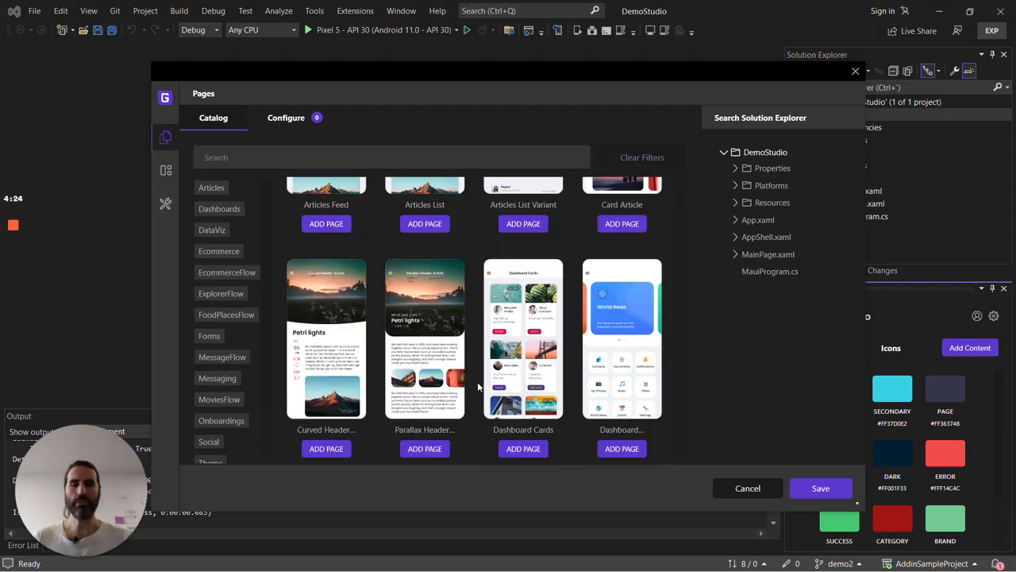
scroll("down", 3)
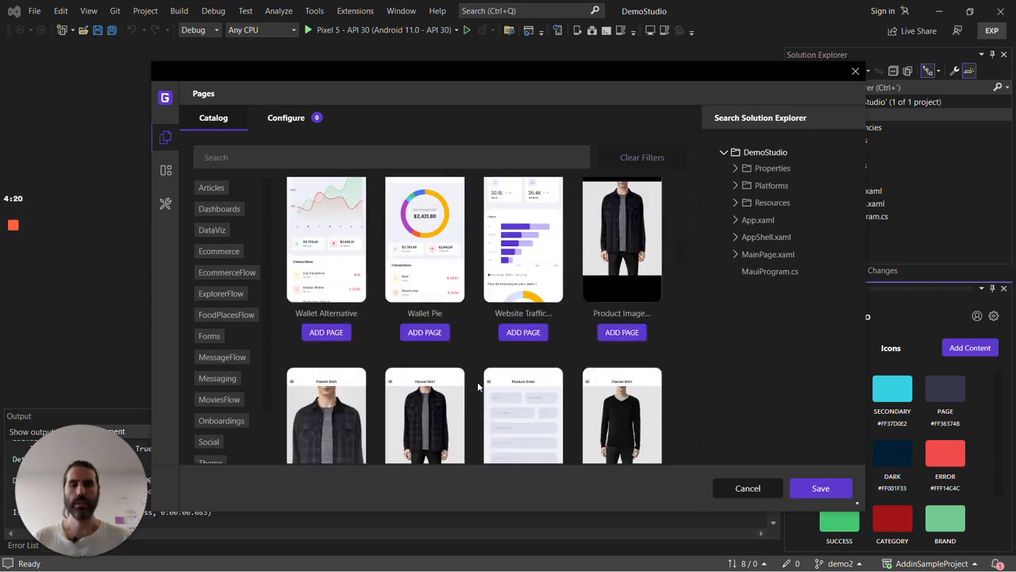
mouse_move(737, 159)
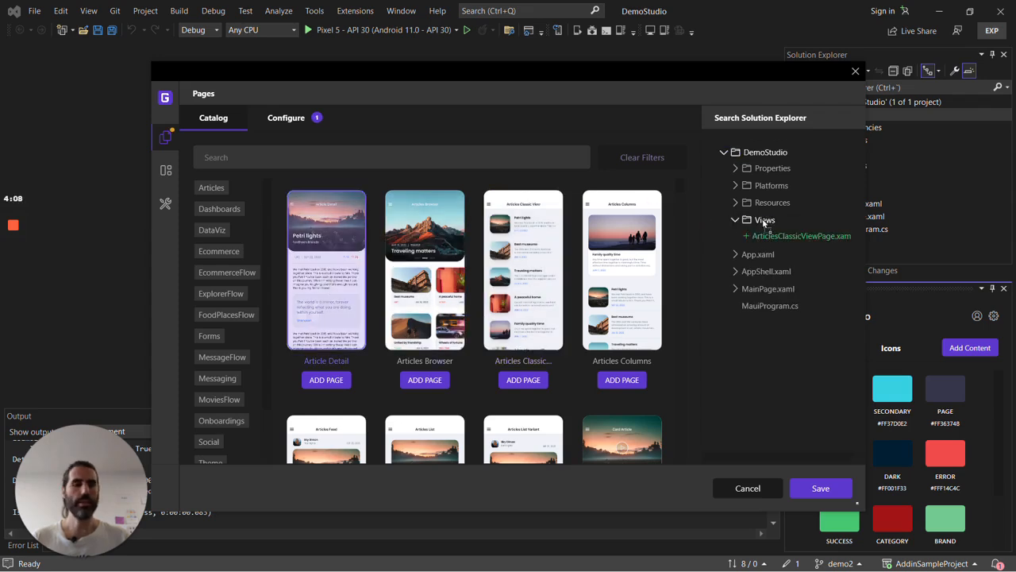
Search 'about' to add Rich About and 'sett' to add Custom Settings, then show the add-ons
left_click(326, 380)
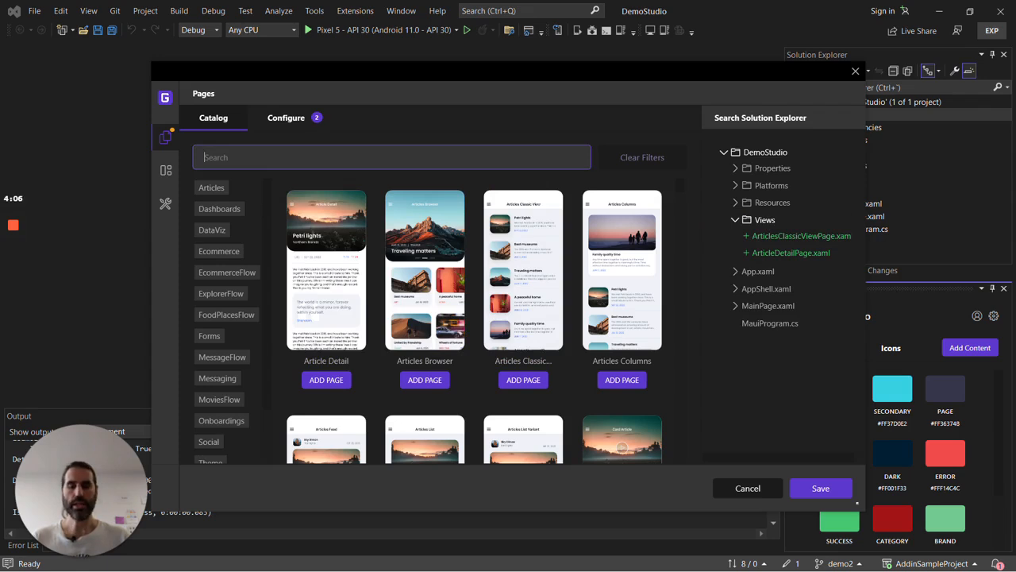
type("about")
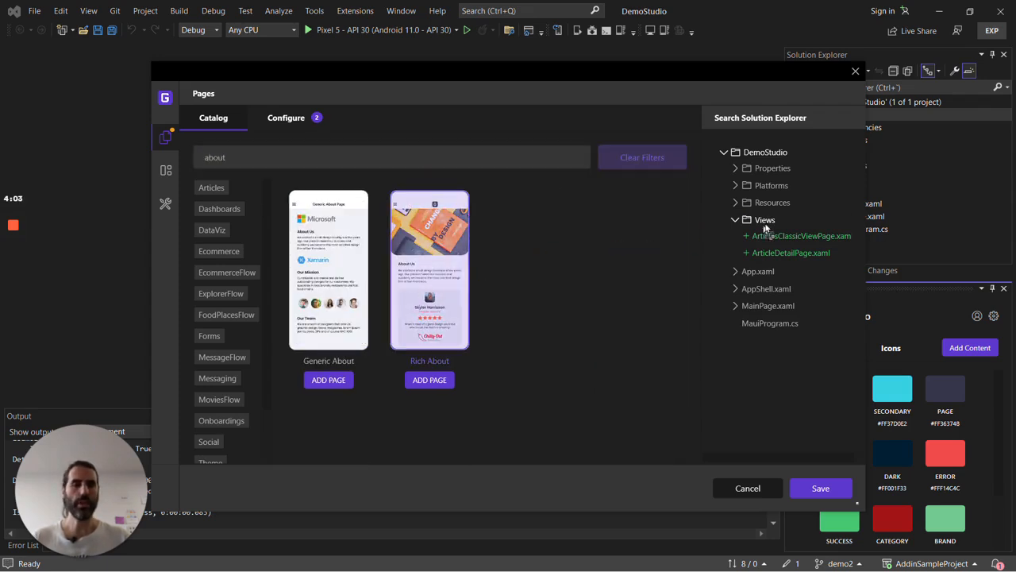
left_click(428, 380)
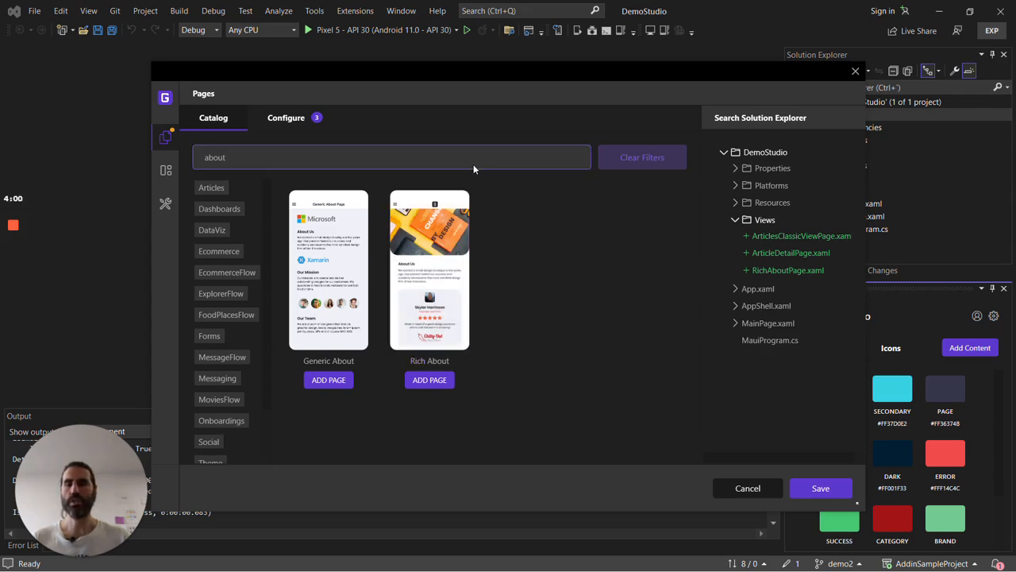
type("sett")
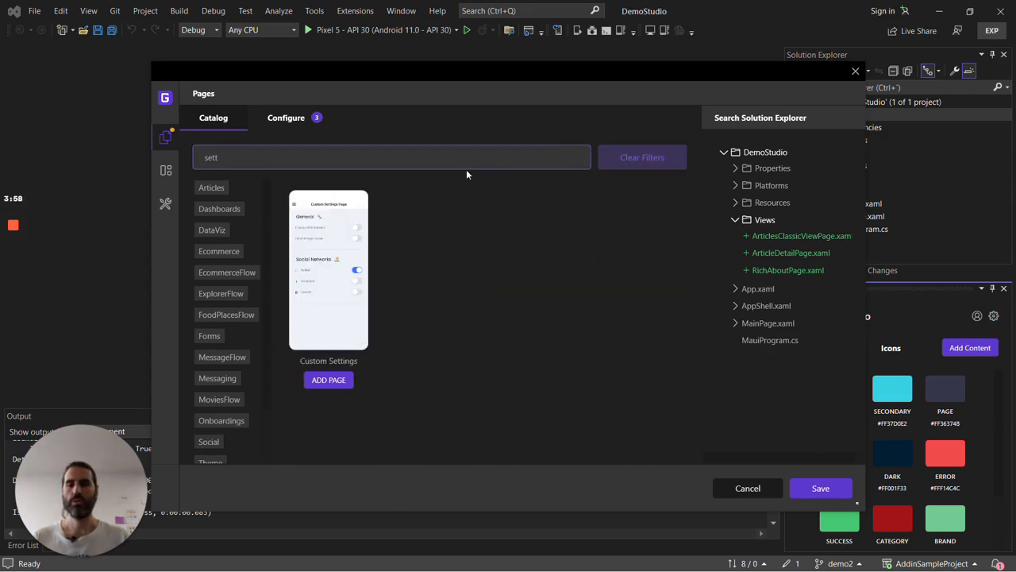
left_click(328, 380)
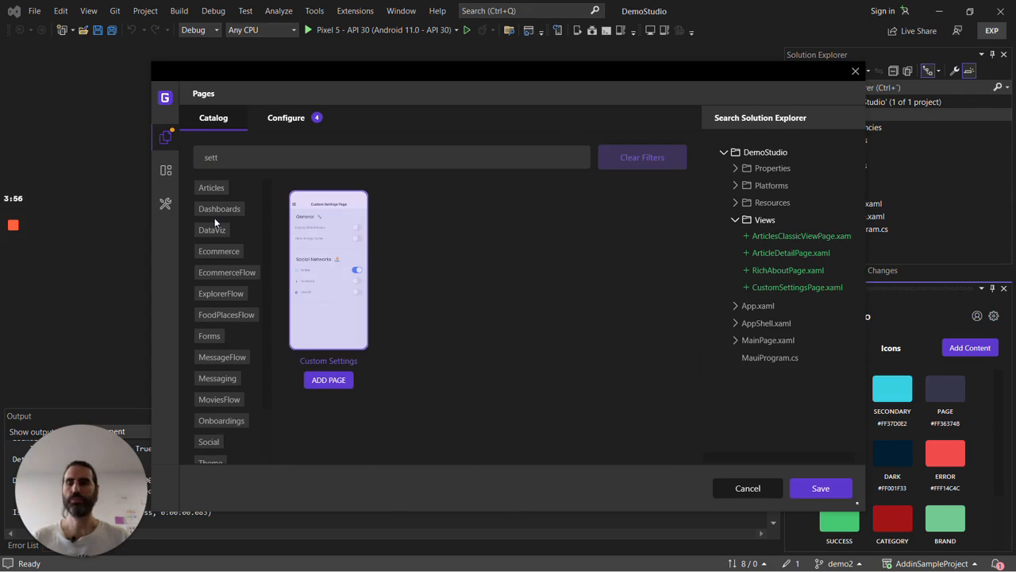
left_click(165, 203)
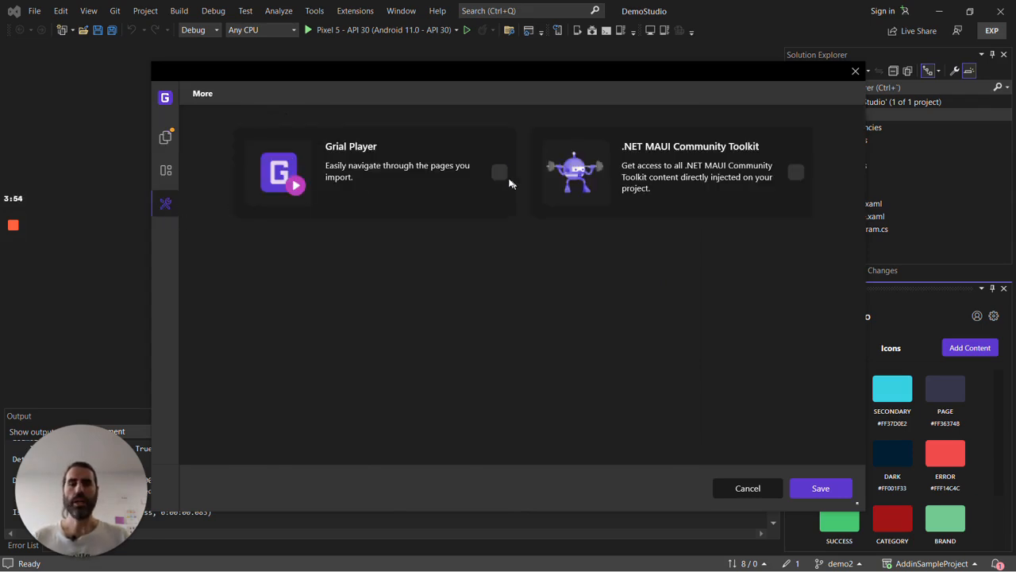
Include Grial Player, save the selection and confirm the reviewed file changes
left_click(498, 172)
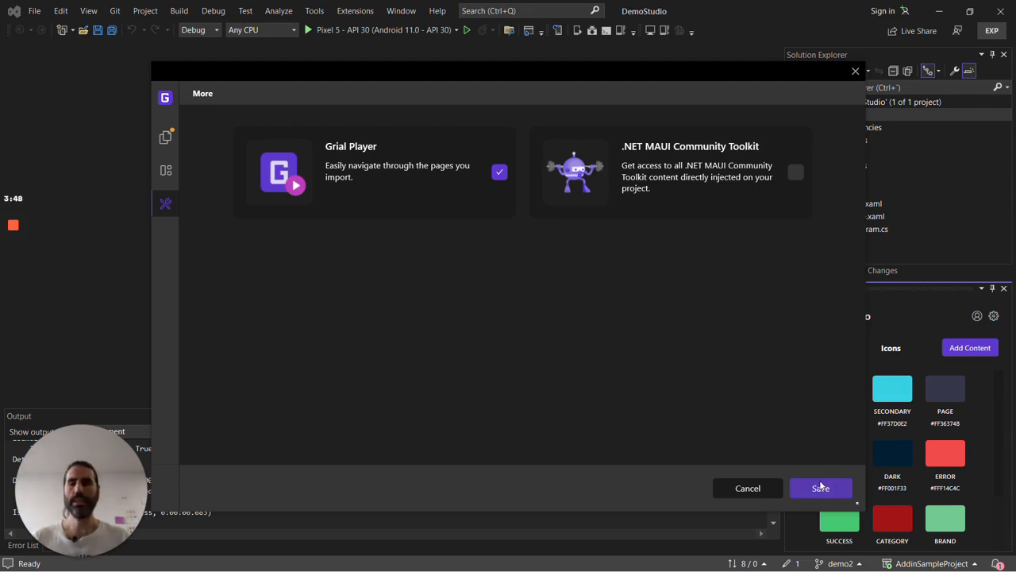
left_click(820, 488)
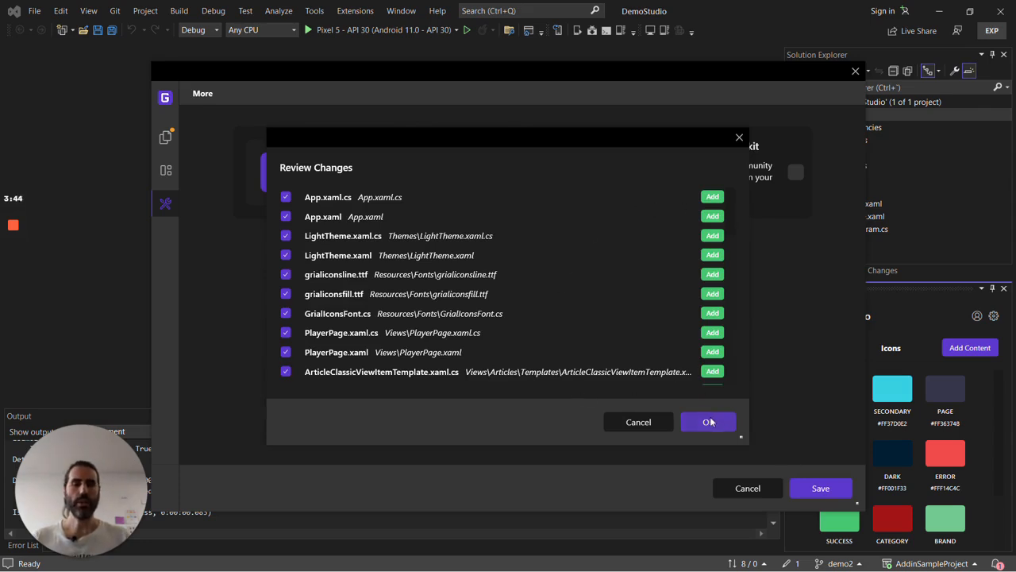
scroll("down", 3)
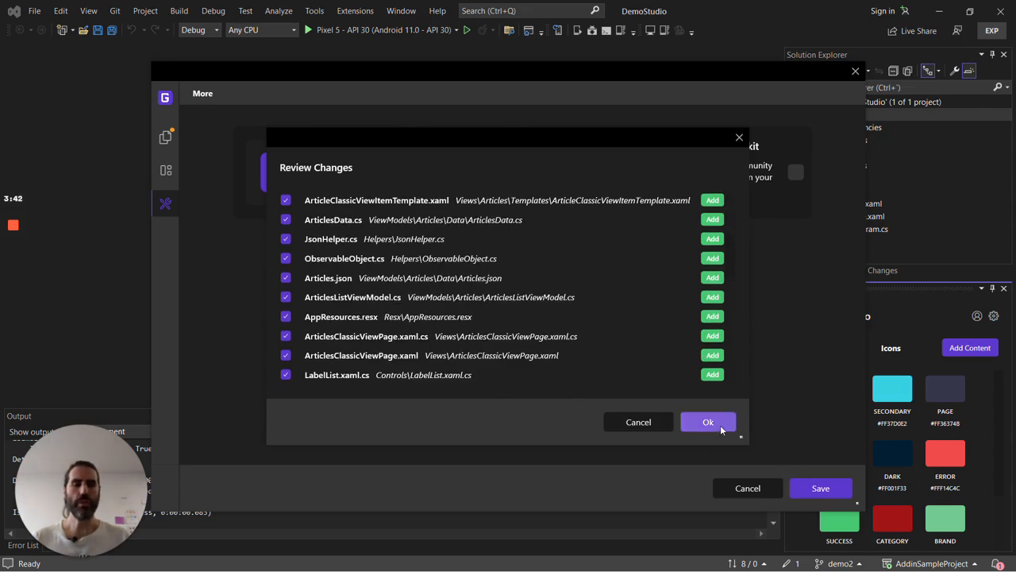
left_click(708, 422)
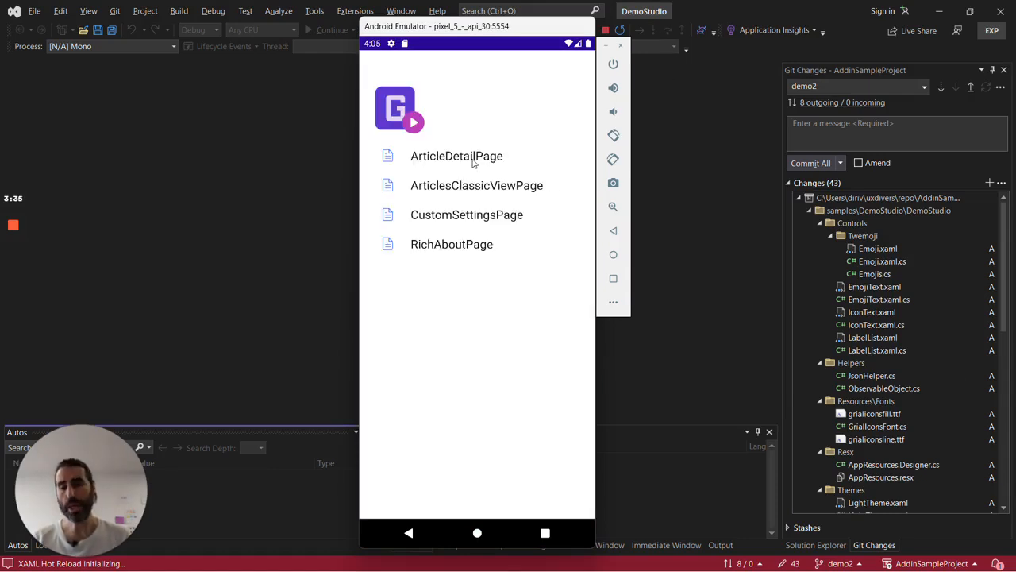
View the ArticleDetailPage and scroll through its story, author and comments
left_click(457, 156)
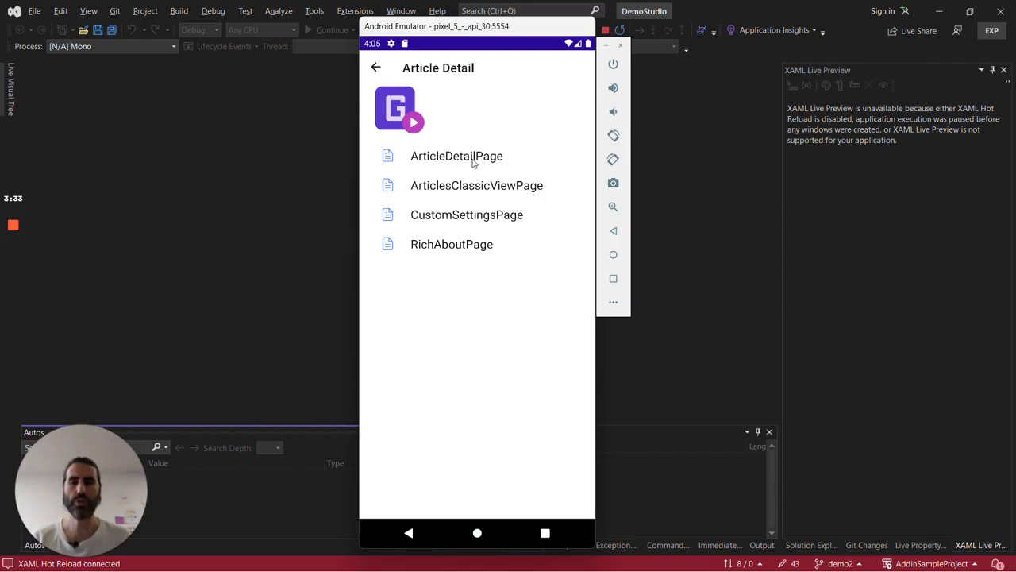
left_click(457, 156)
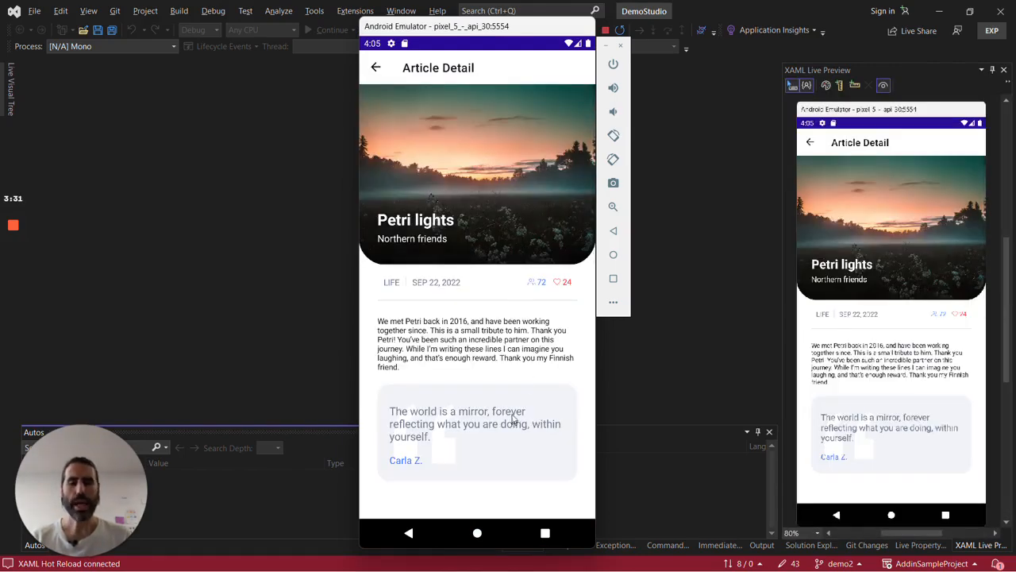
scroll("down", 3)
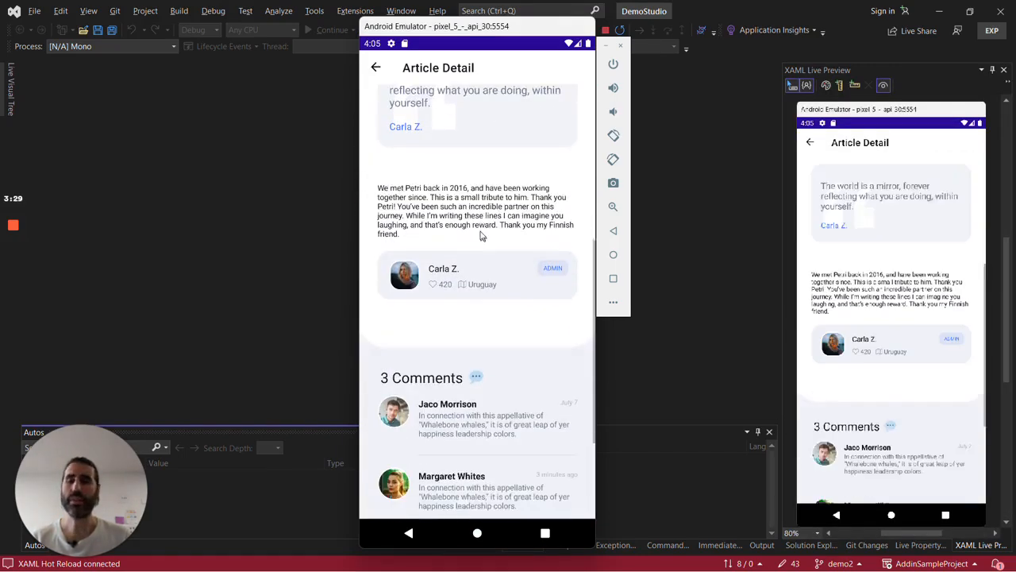
scroll("down", 3)
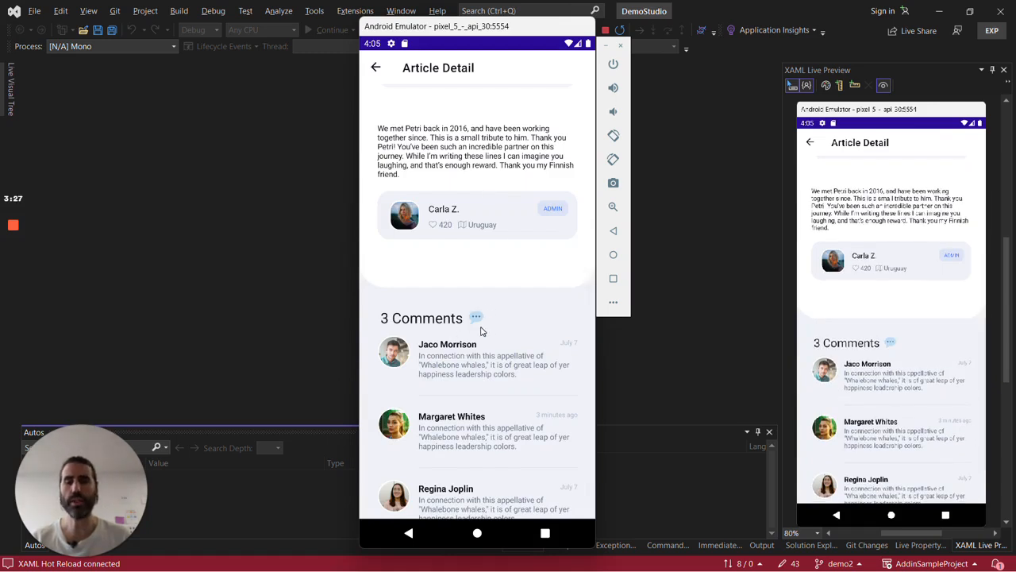
Return to the page list and show the ArticlesClassicViewPage
left_click(375, 67)
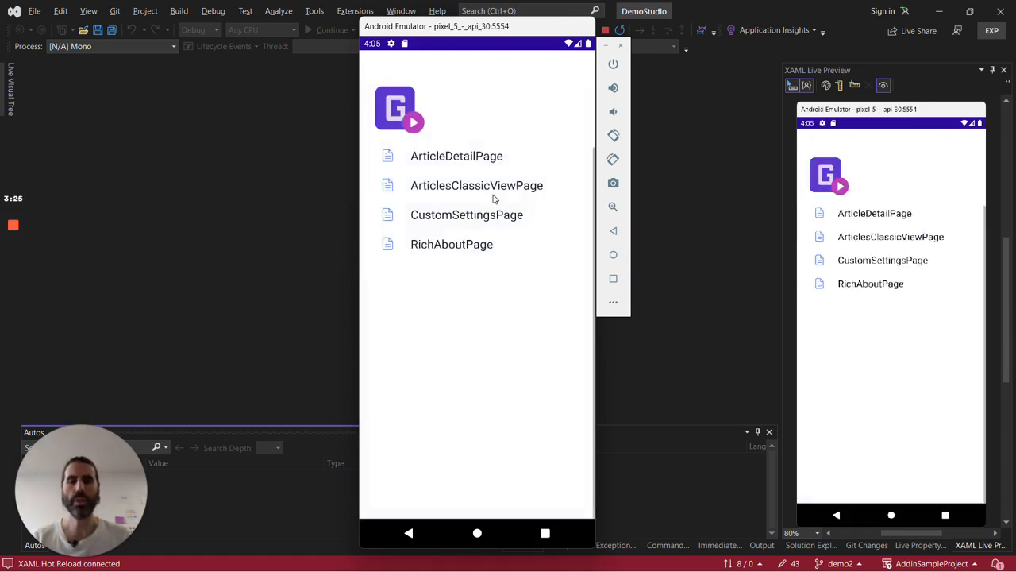
left_click(477, 184)
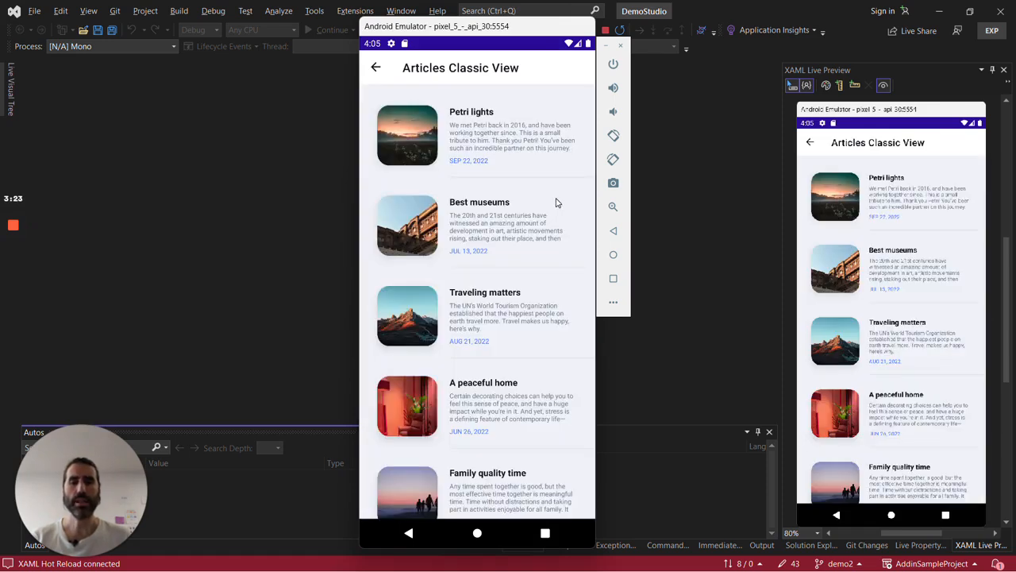